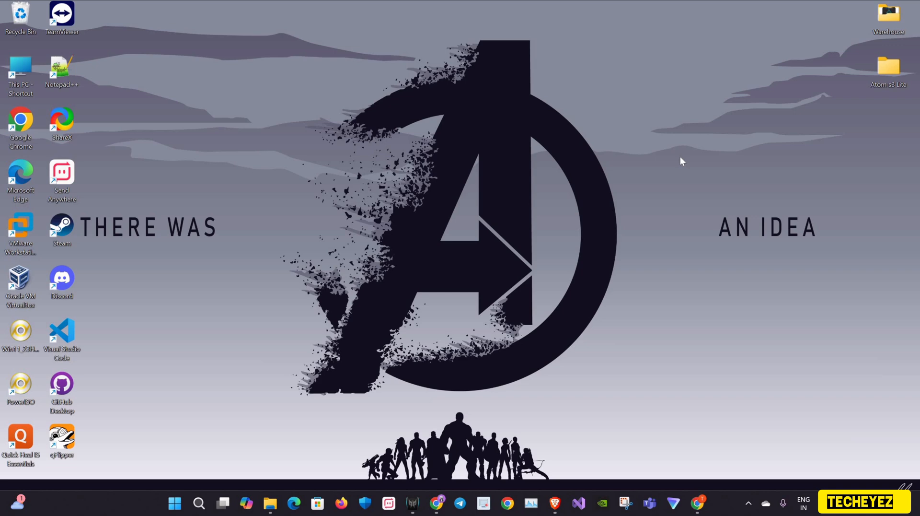
mouse_move(634, 248)
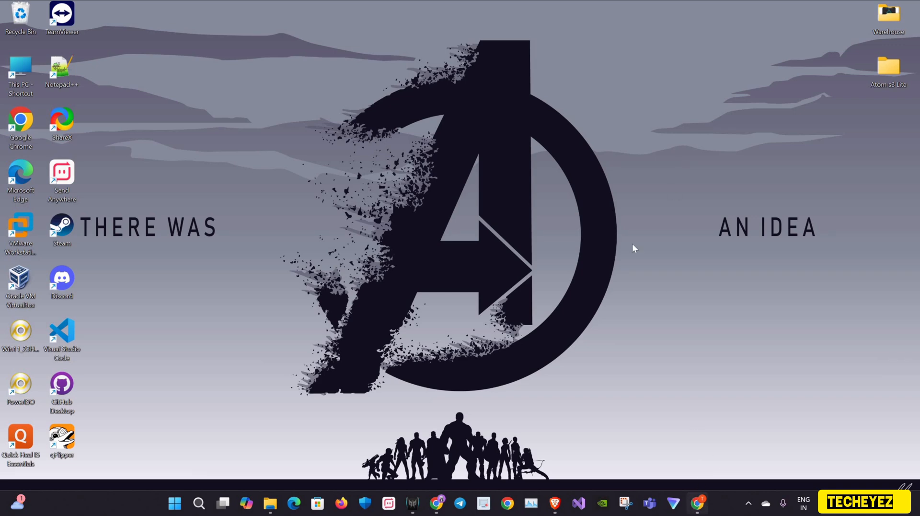
Bring up the Robu.in M5Stack Atom S3 Lite page and browse its specs and ₹999 price
click(699, 503)
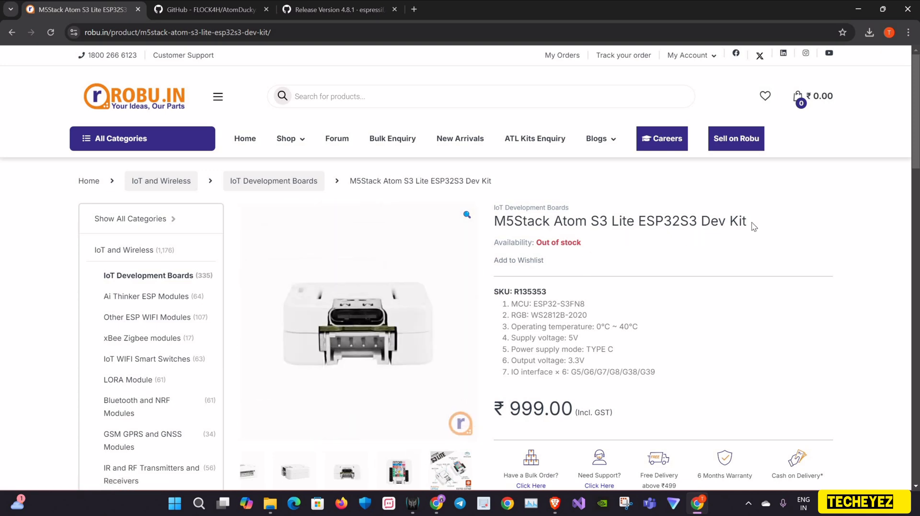
mouse_move(664, 262)
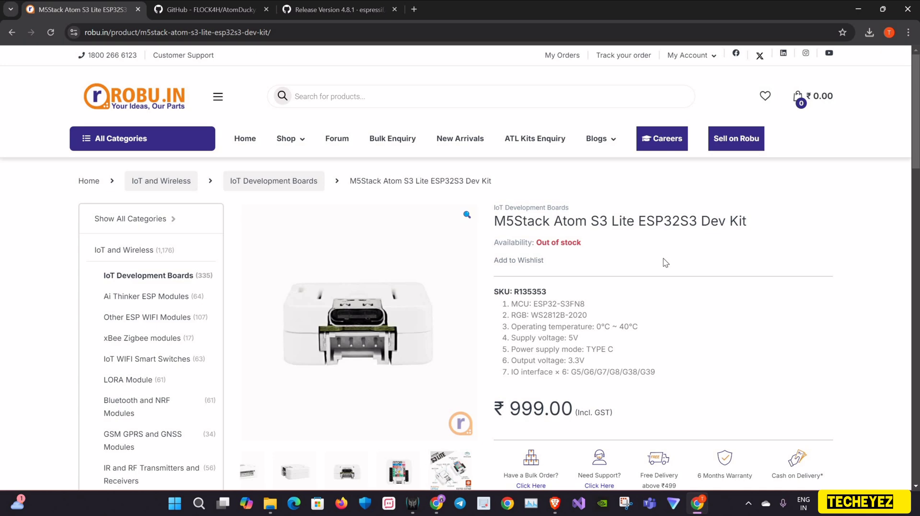
scroll(down, 3)
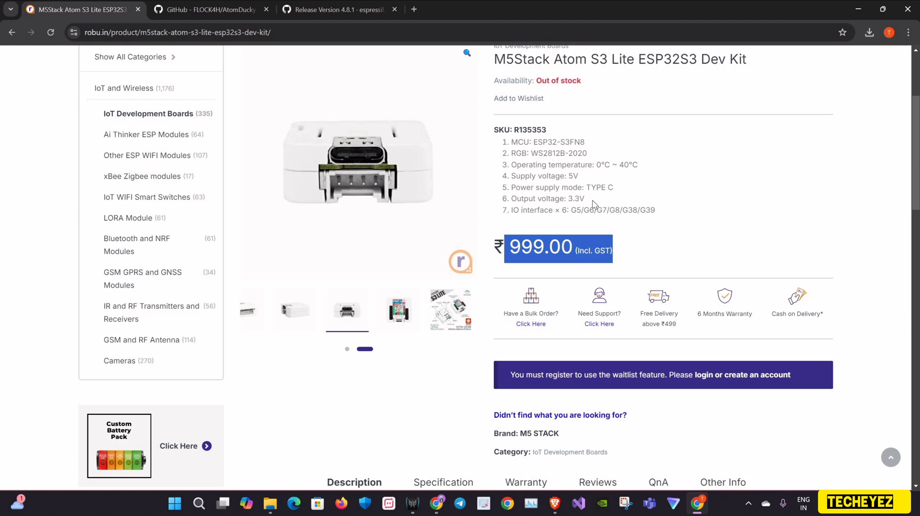
scroll(down, 3)
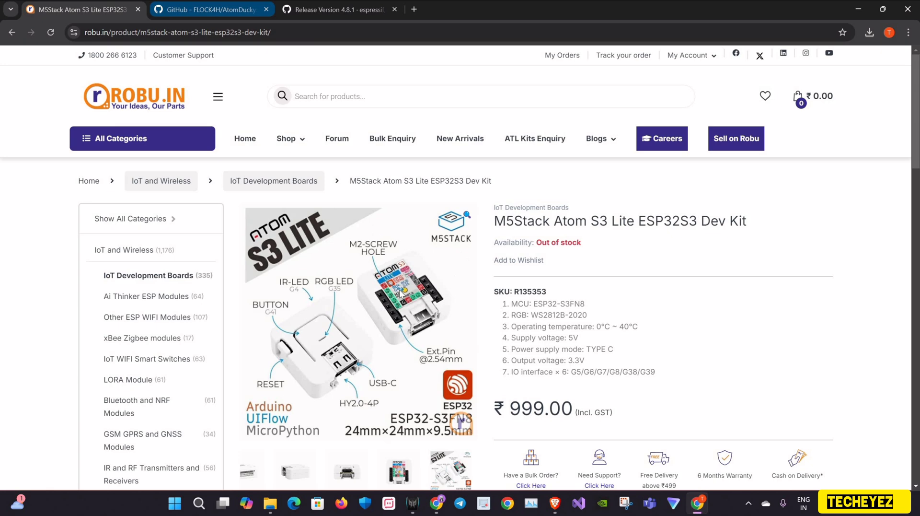
Switch to the AtomDucky GitHub repository and scroll through its README features and setup notes
click(208, 10)
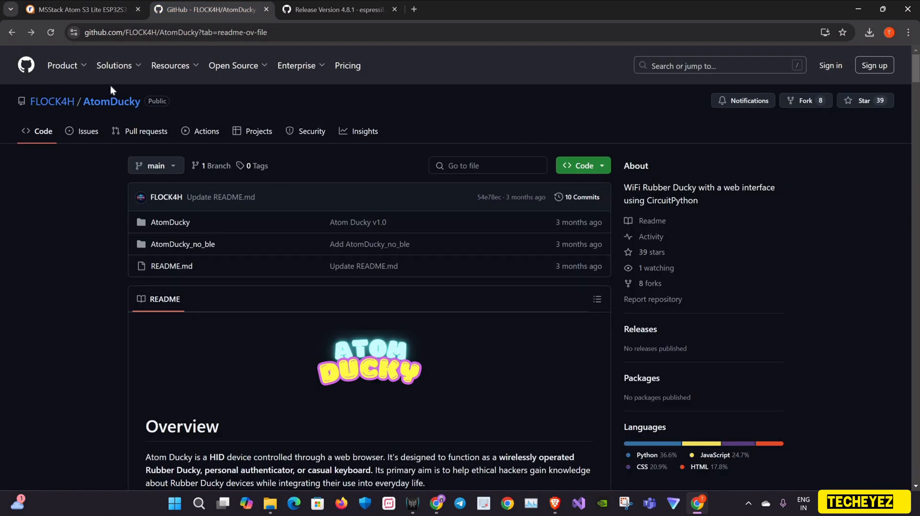
scroll(down, 3)
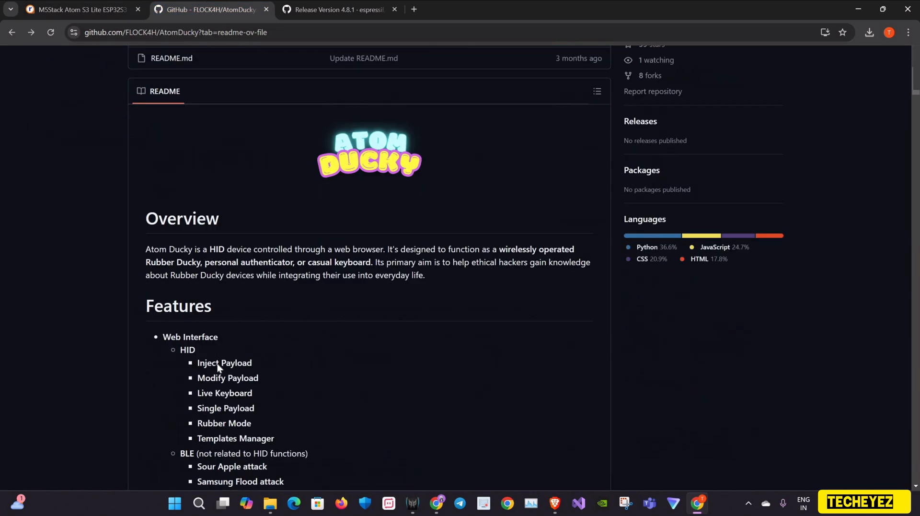
scroll(down, 3)
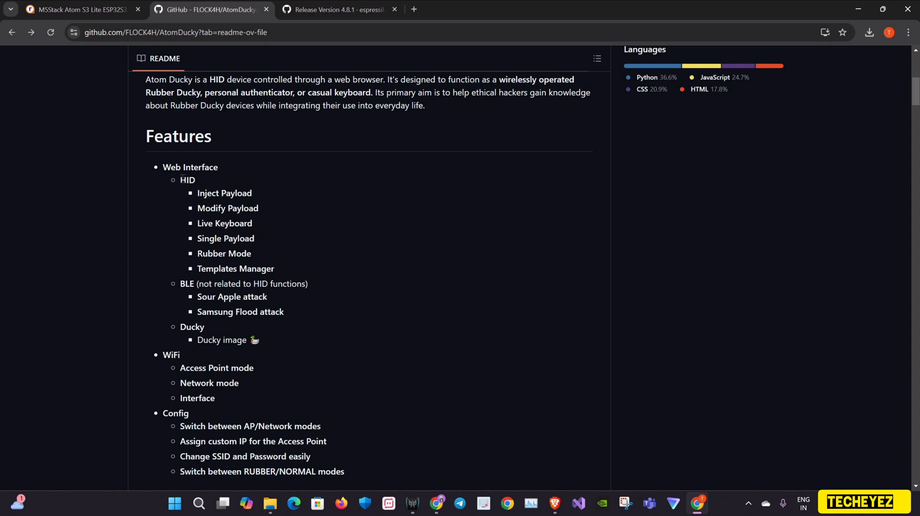
mouse_move(337, 271)
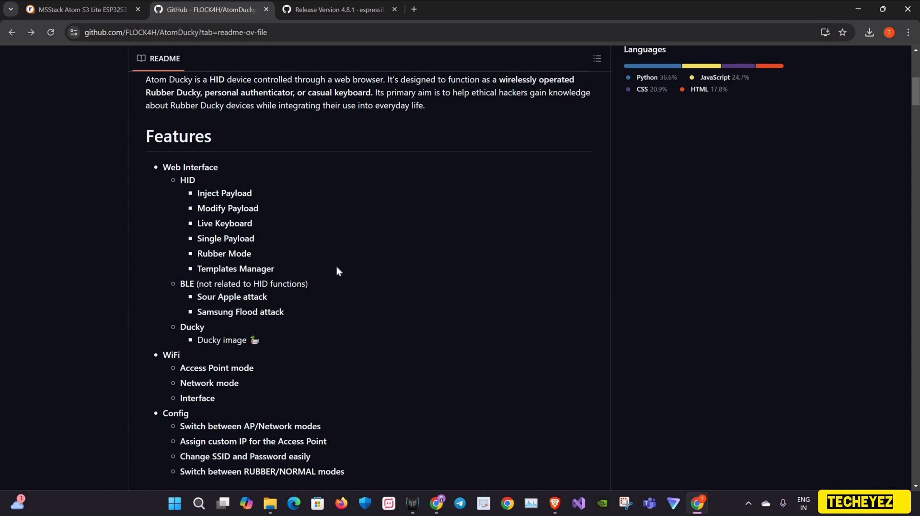
scroll(down, 3)
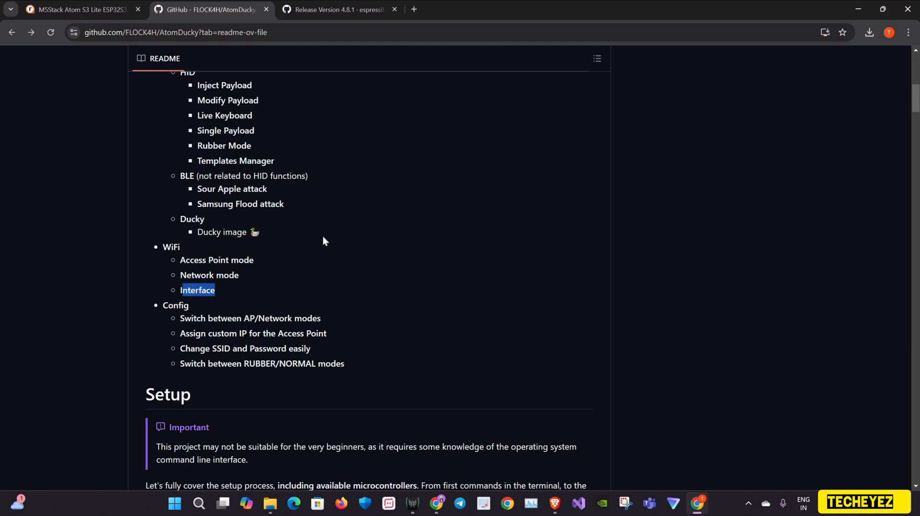
scroll(down, 3)
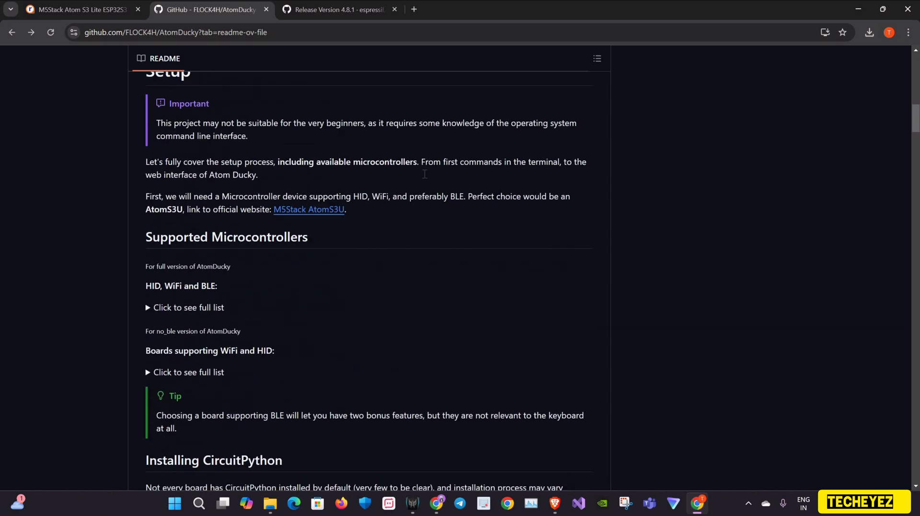
Expand the full supported microcontrollers list and scroll on to the CircuitPython installation section
click(184, 306)
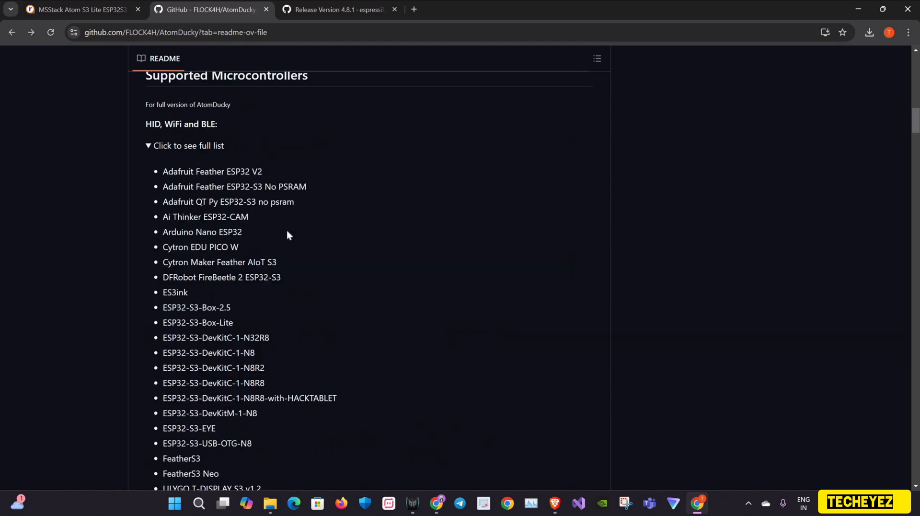
scroll(down, 3)
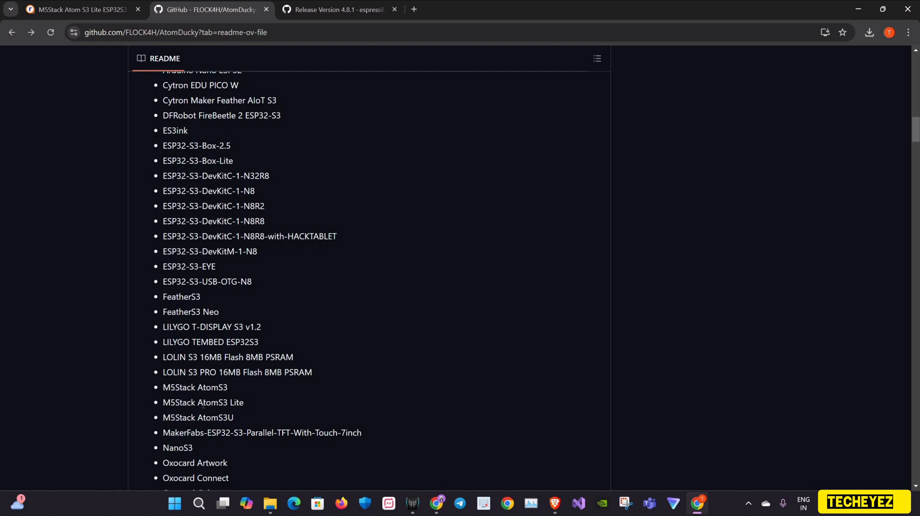
scroll(down, 3)
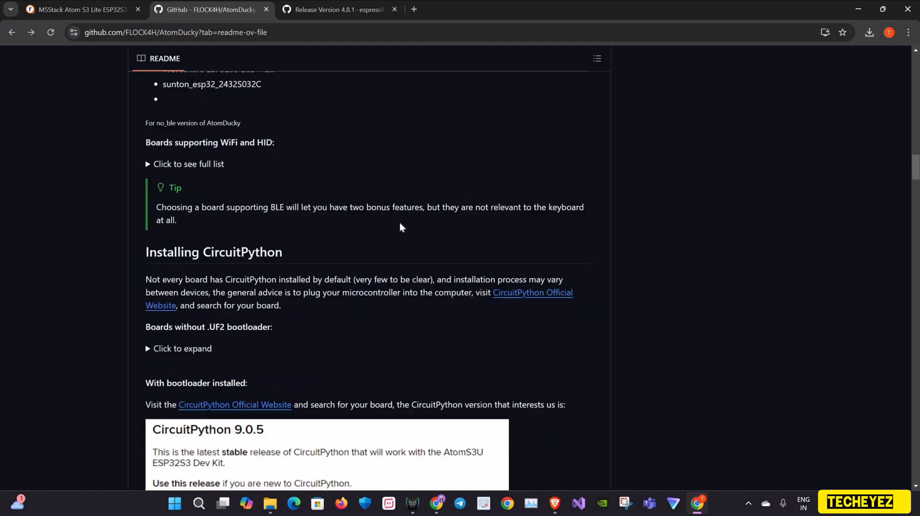
scroll(down, 3)
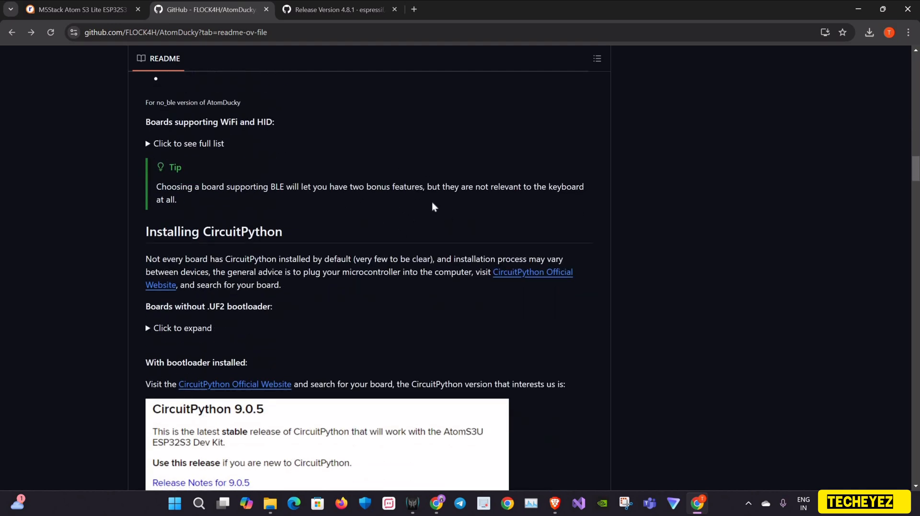
mouse_move(370, 291)
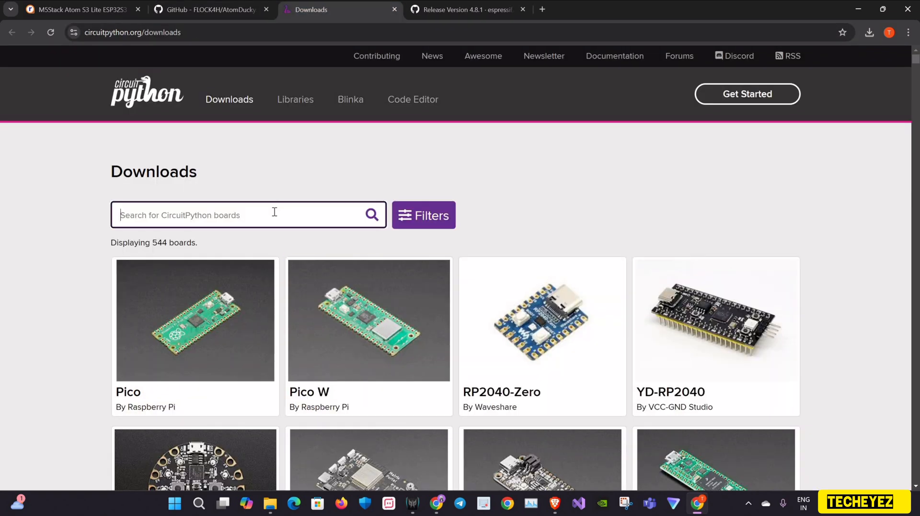
Search 'atom', open the AtomS3 Lite page with CircuitPython 9.1.4, and download the bootloader zip
text(atom)
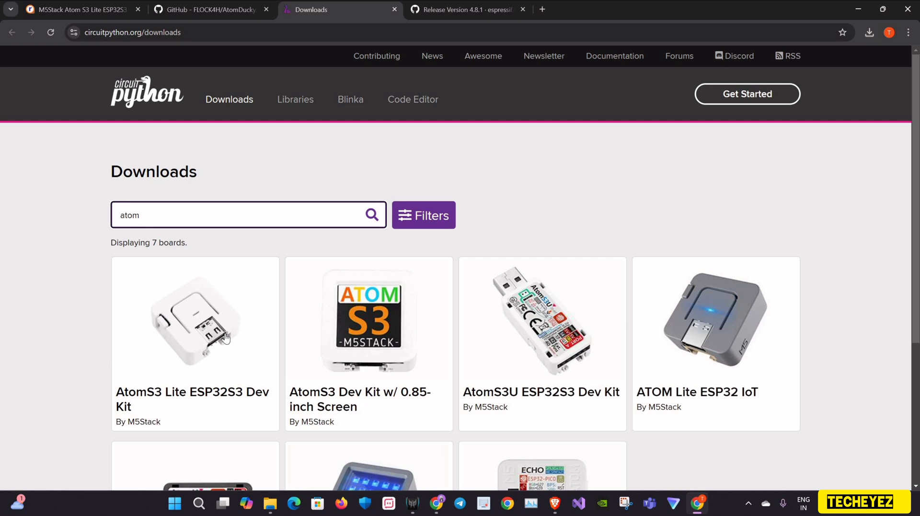
click(194, 320)
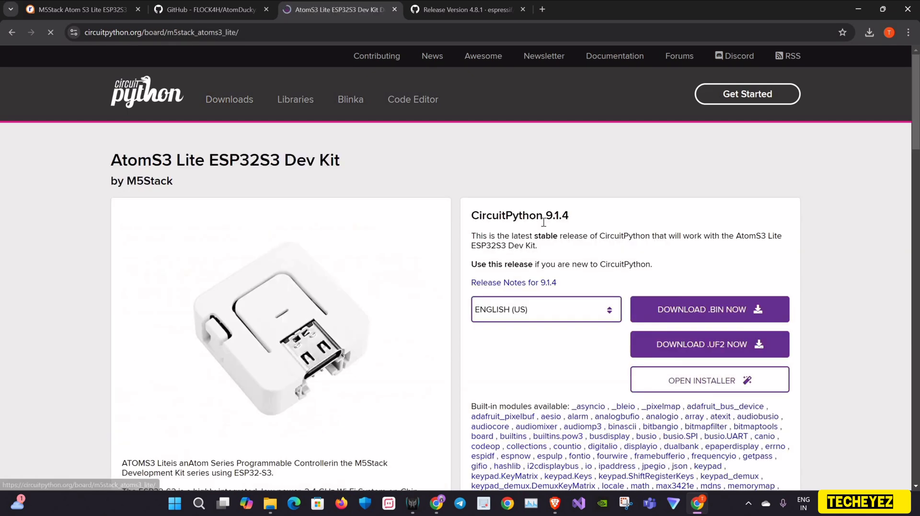
triple_click(519, 216)
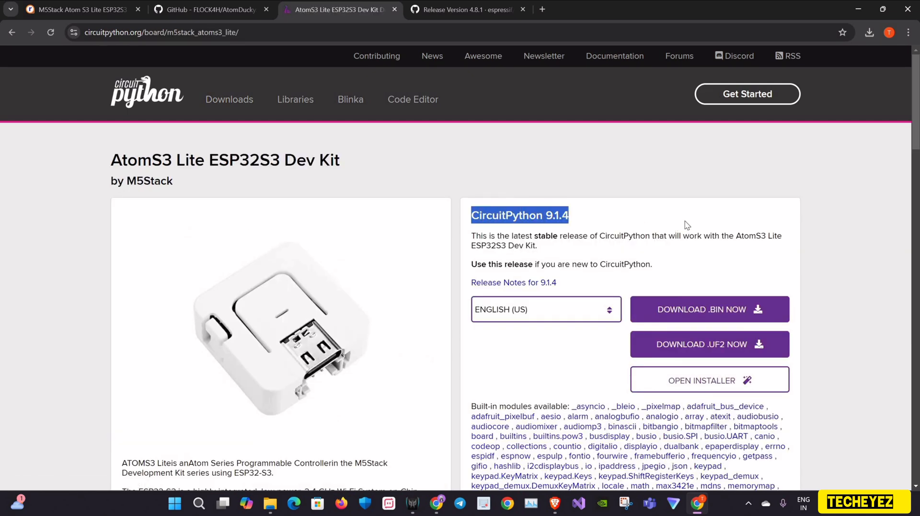
scroll(down, 3)
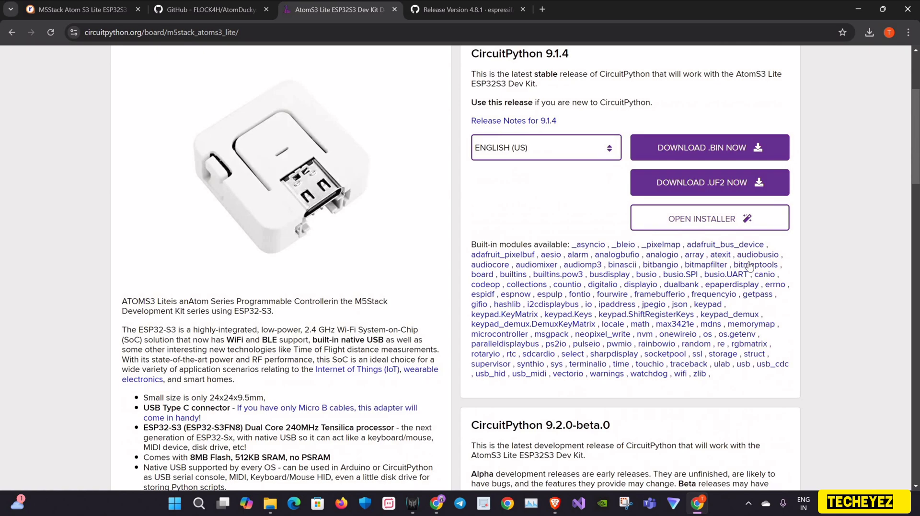
scroll(down, 3)
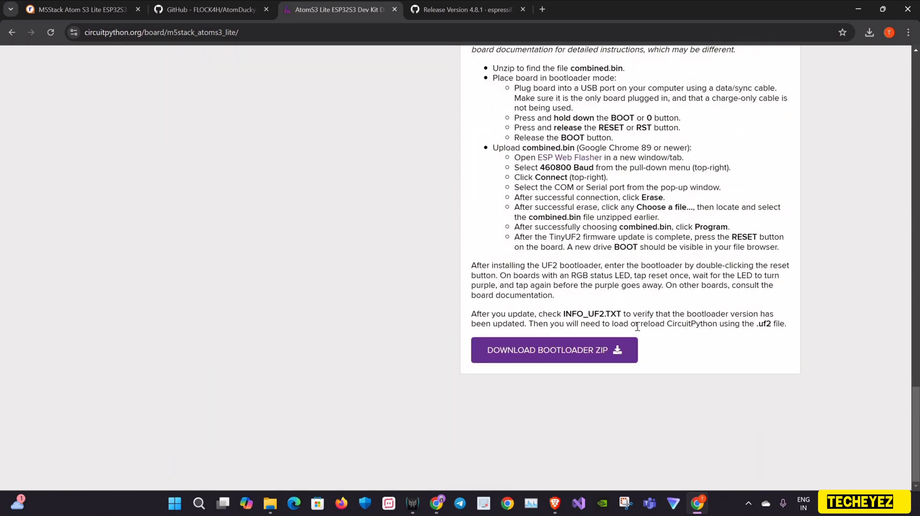
mouse_move(580, 352)
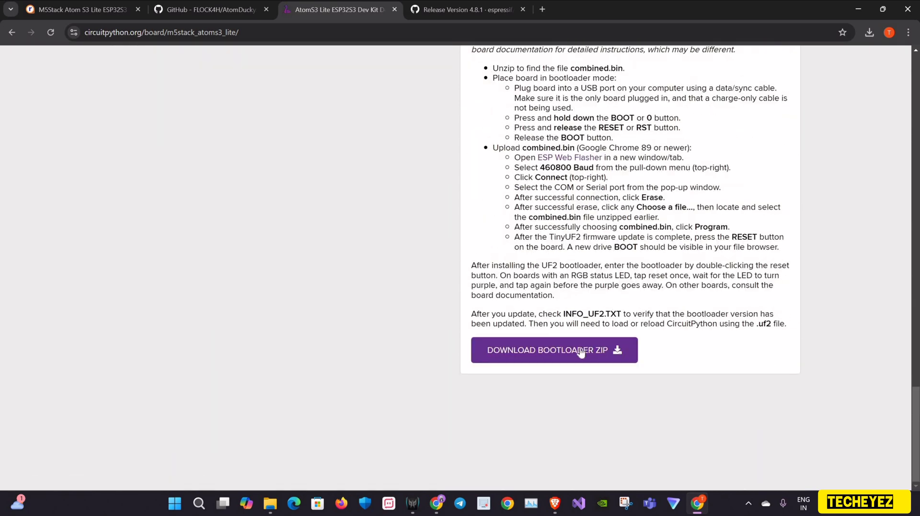
click(553, 350)
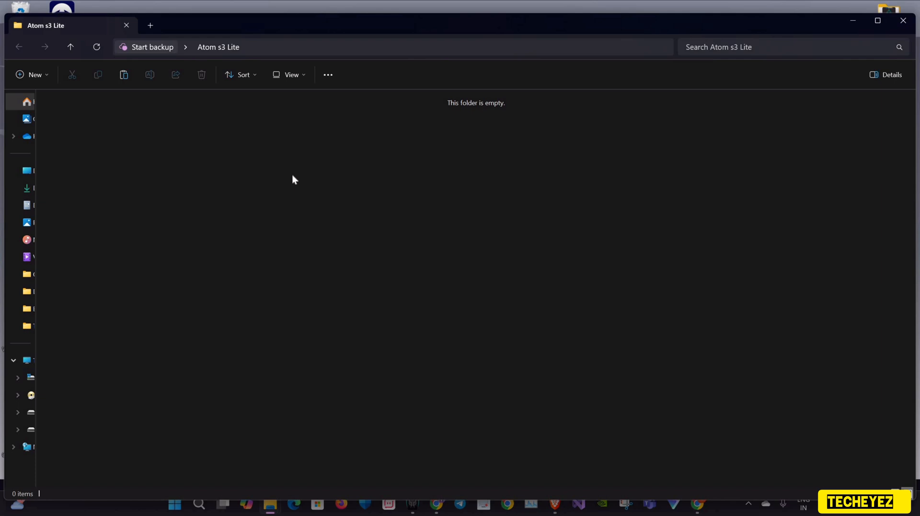
Paste the bootloader zip into the Atom s3 Lite folder and extract its files, including combined.bin
right_click(73, 114)
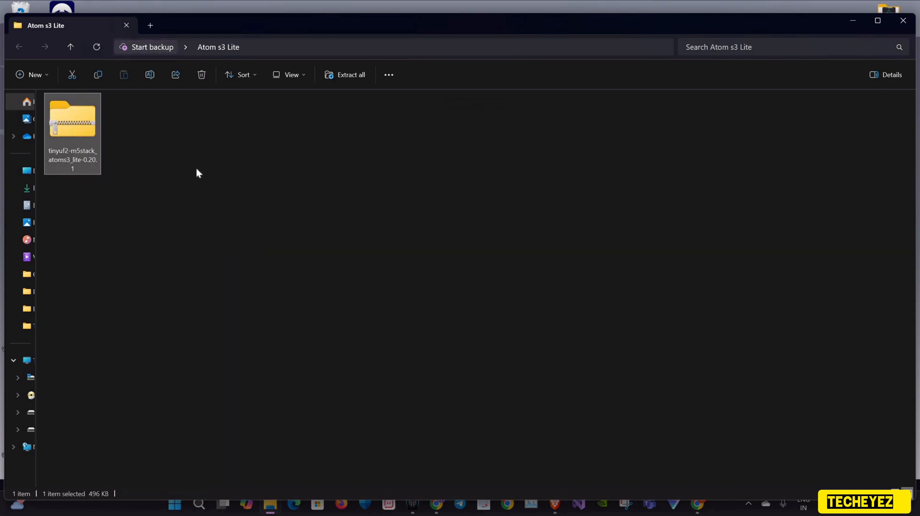
click(351, 74)
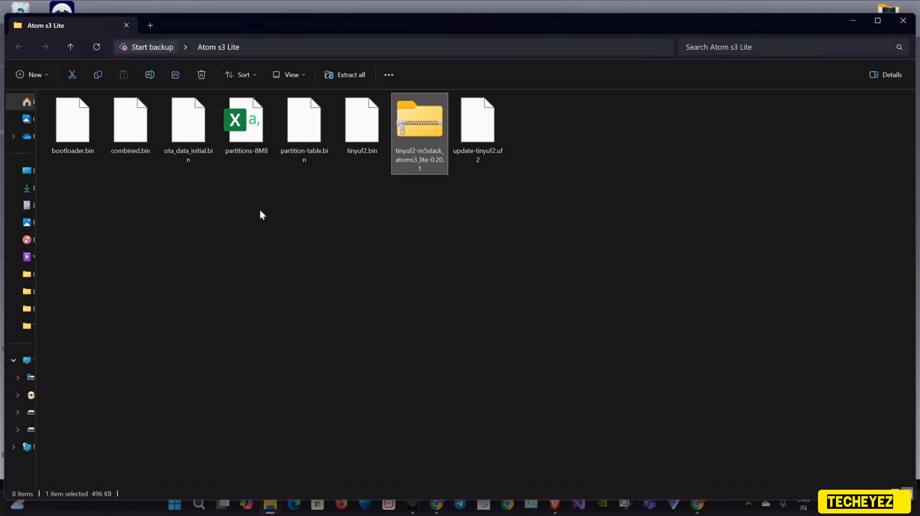
right_click(419, 123)
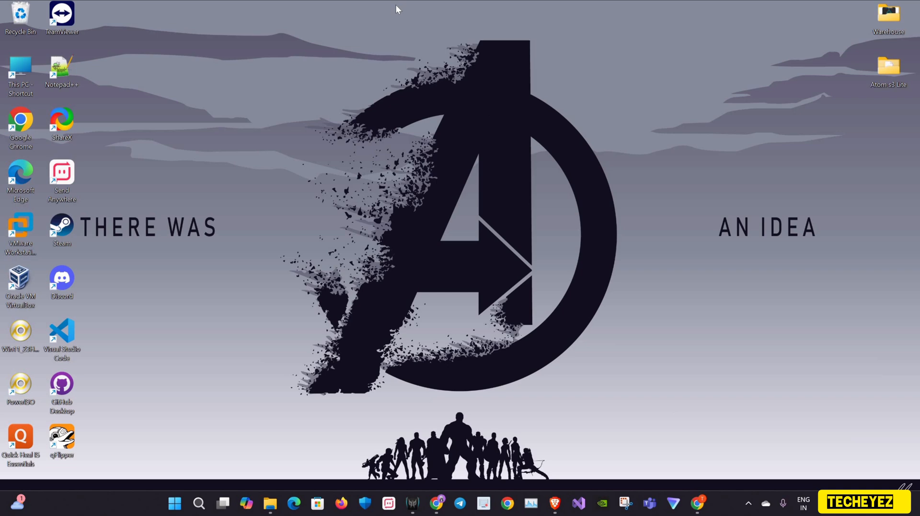
click(696, 503)
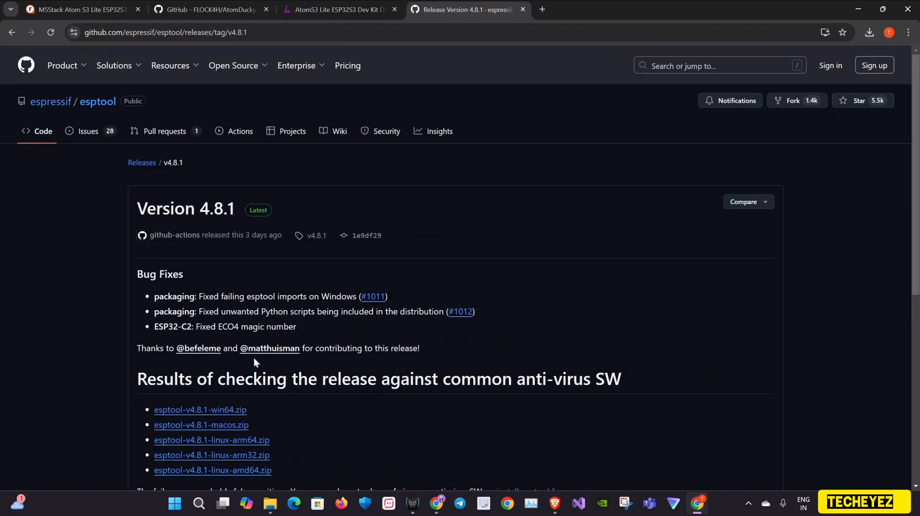
Download esptool-v4.8.1-win64.zip from the release Assets and show it in the Downloads folder
scroll(down, 3)
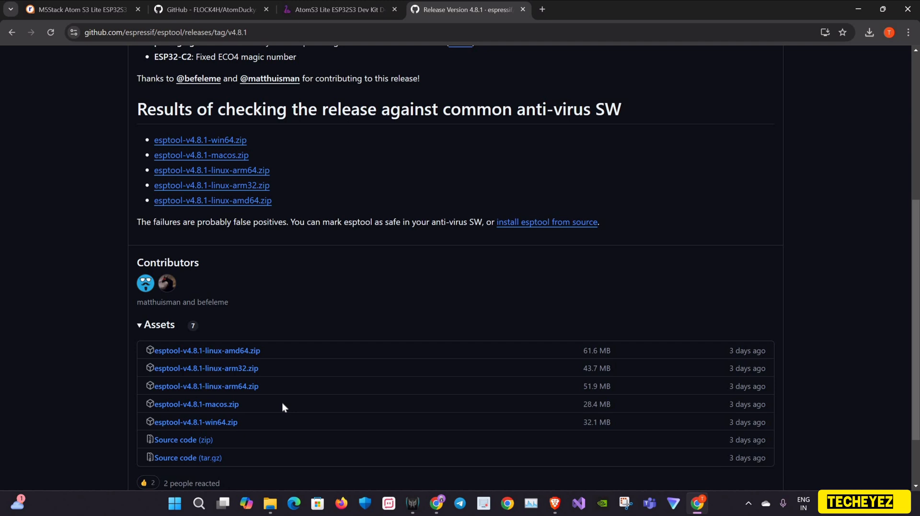
click(195, 422)
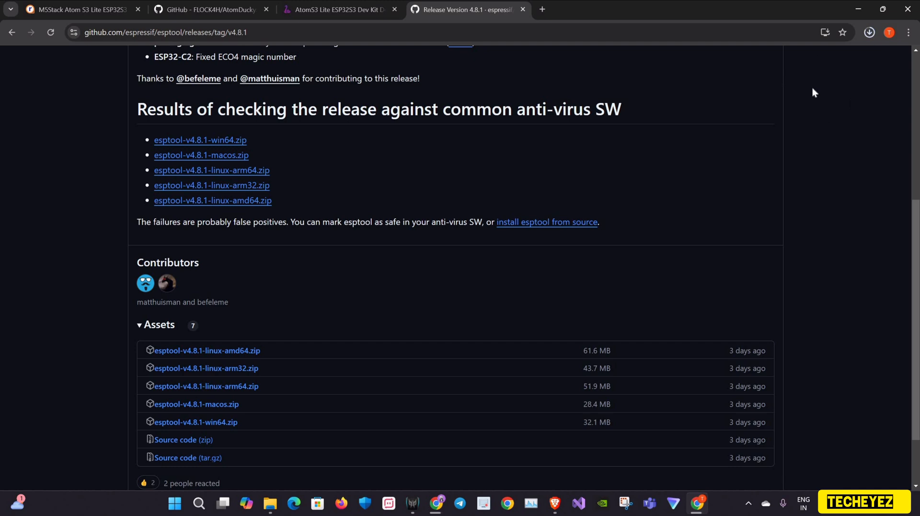
mouse_move(839, 65)
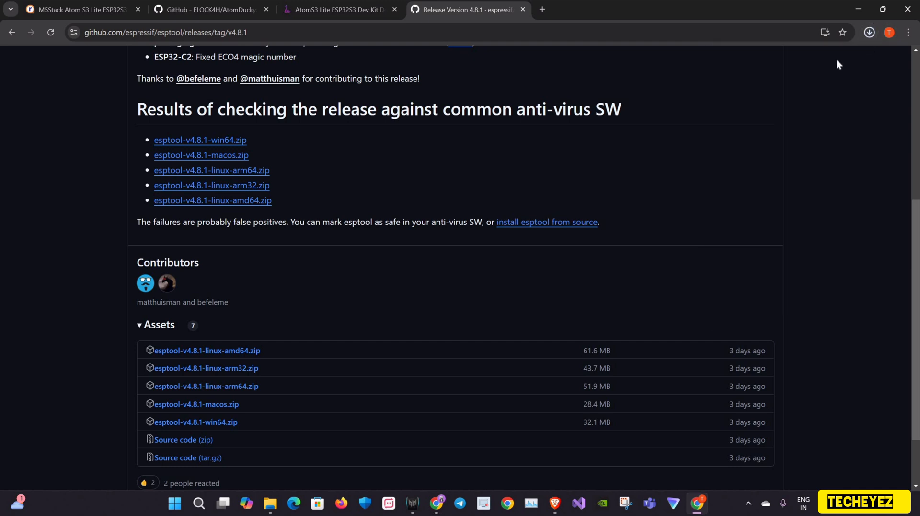
click(269, 504)
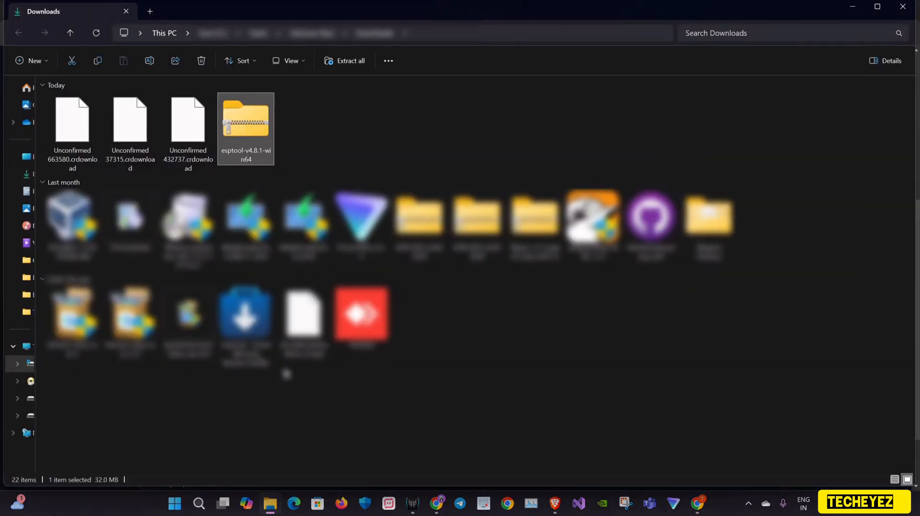
right_click(245, 123)
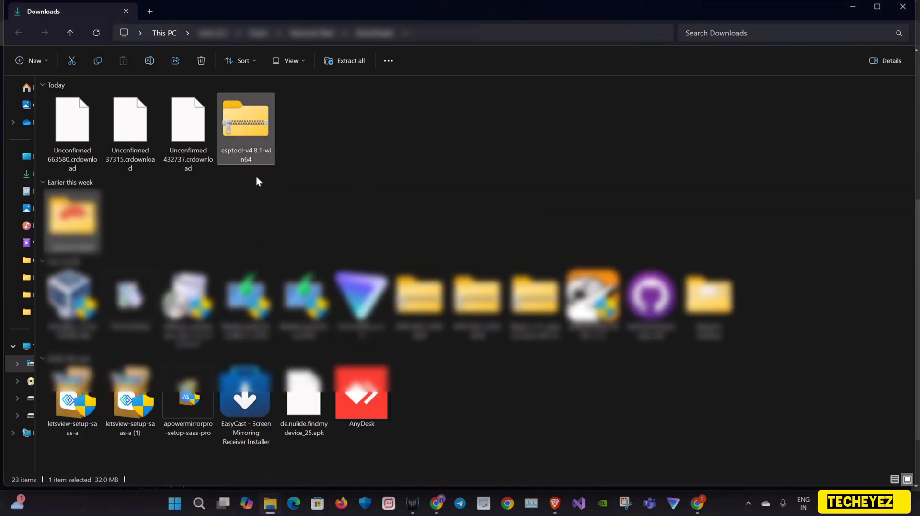
Open the extracted esptool-win64 folder containing esptool, espsecure and espefuse
double_click(245, 118)
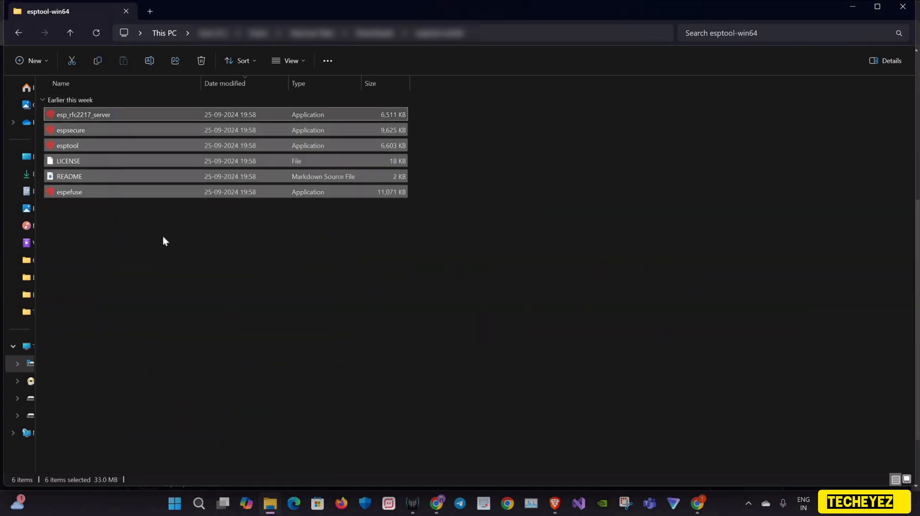
mouse_move(293, 362)
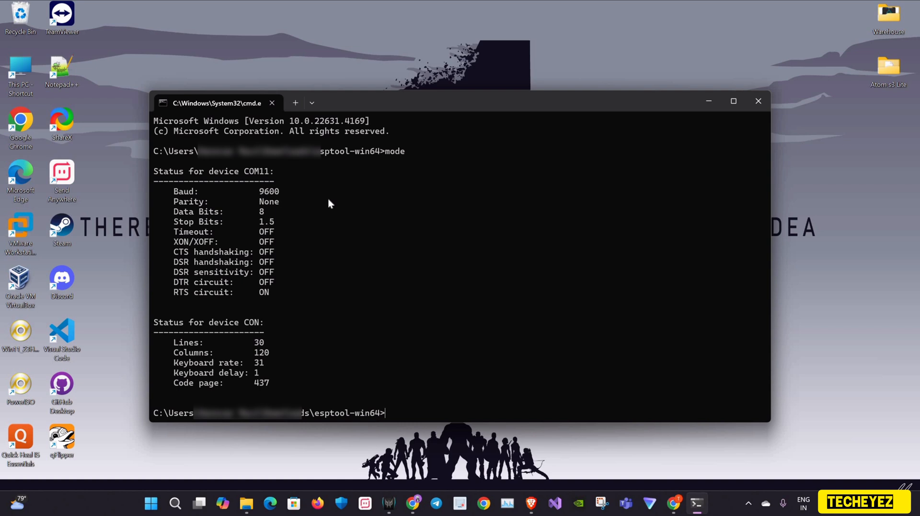
Run mode in a Command Prompt in esptool-win64, which lists the board on COM11
double_click(256, 171)
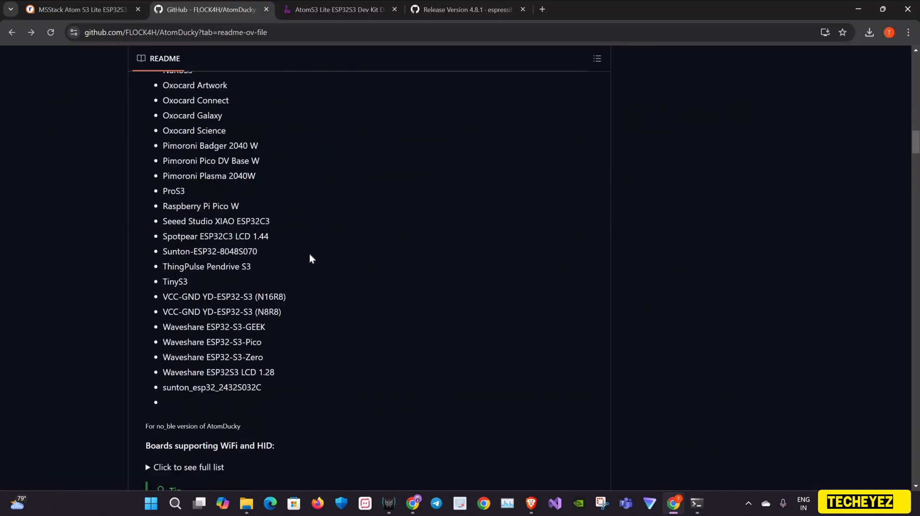
scroll(down, 3)
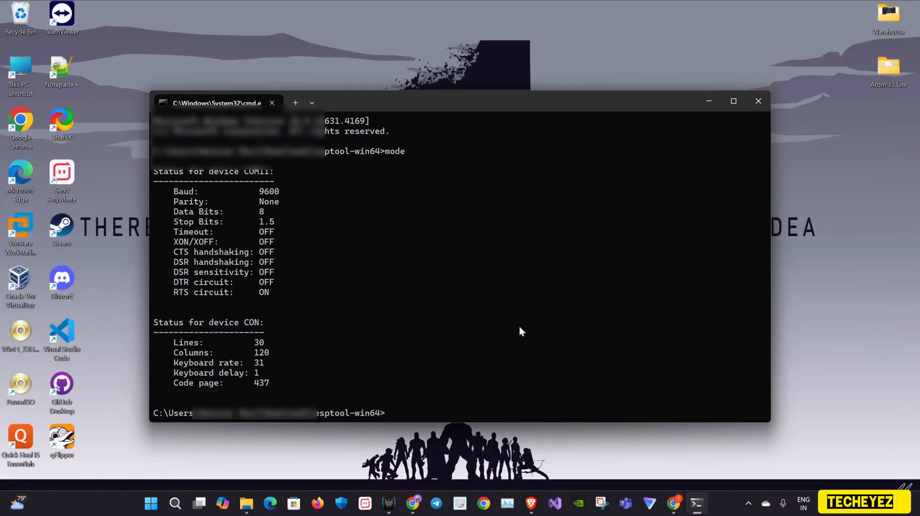
Run esptool write_flash to write combined.bin to address 0 on COM11 at 460800 baud
text(esptool --port COM13 --baud 460800 write_flash -z 0 /path/to/your/downloaded/b)
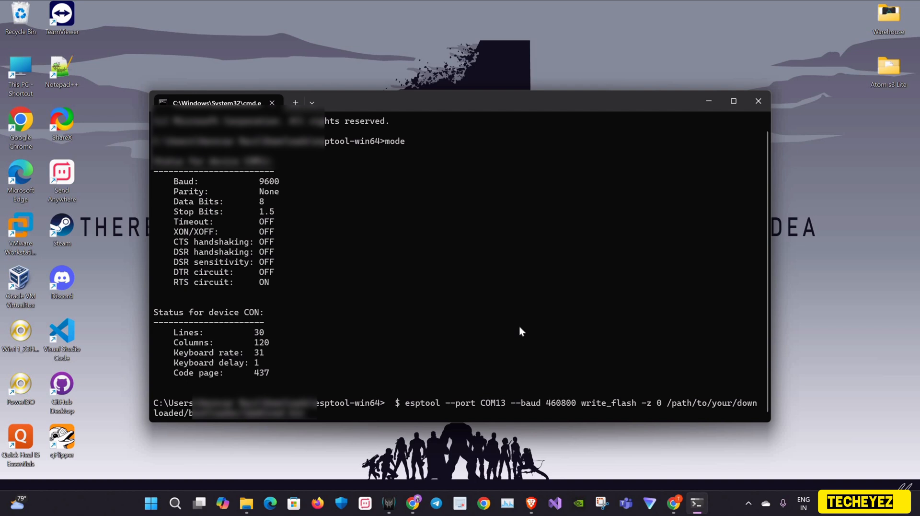
text(combined.bin)
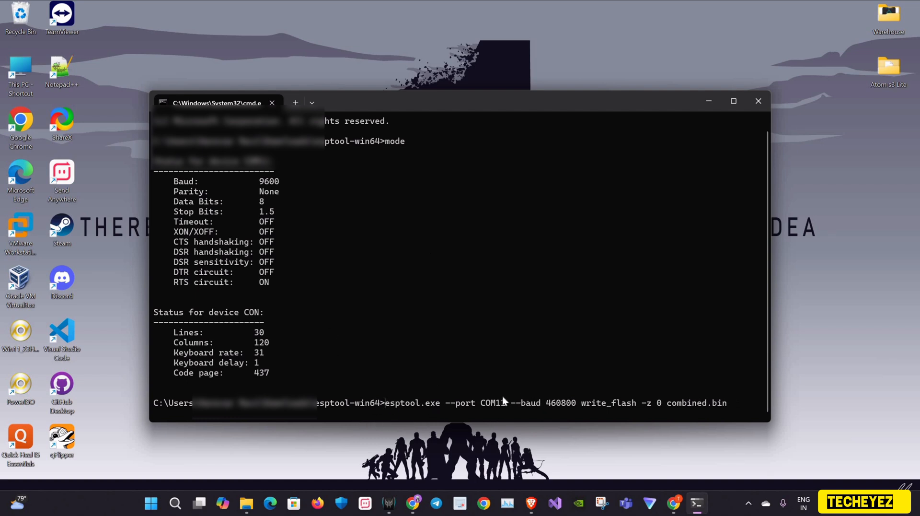
text(1)
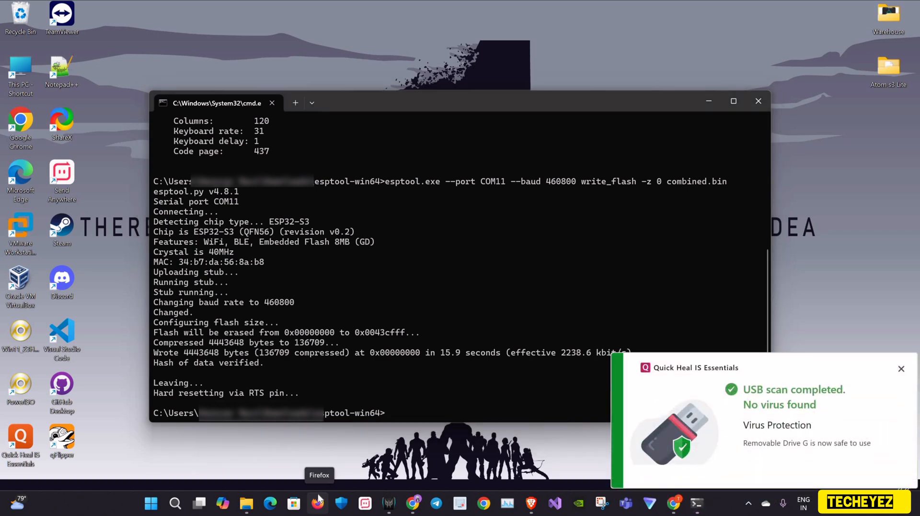
Open the ATOMS3BOOT (G:) drive and select its CURRENT.UF2, INDEX and INFO_UF2 files
click(901, 368)
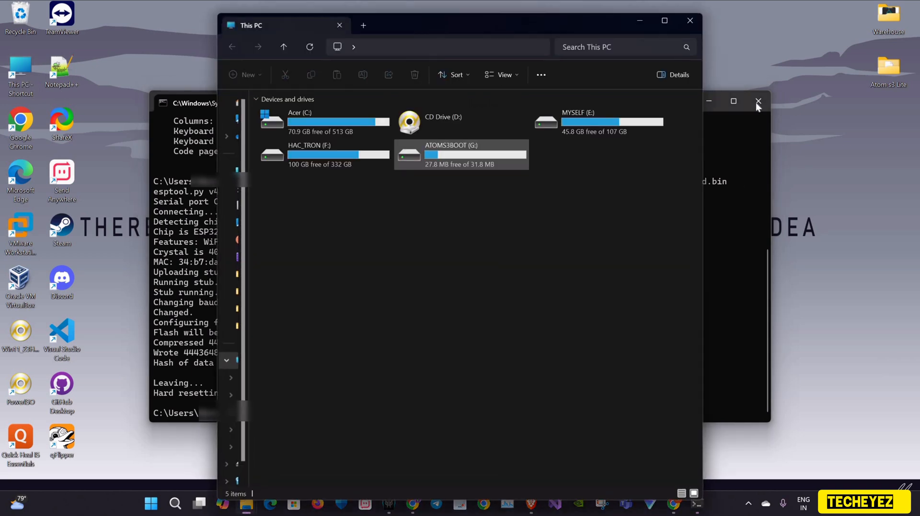
double_click(461, 155)
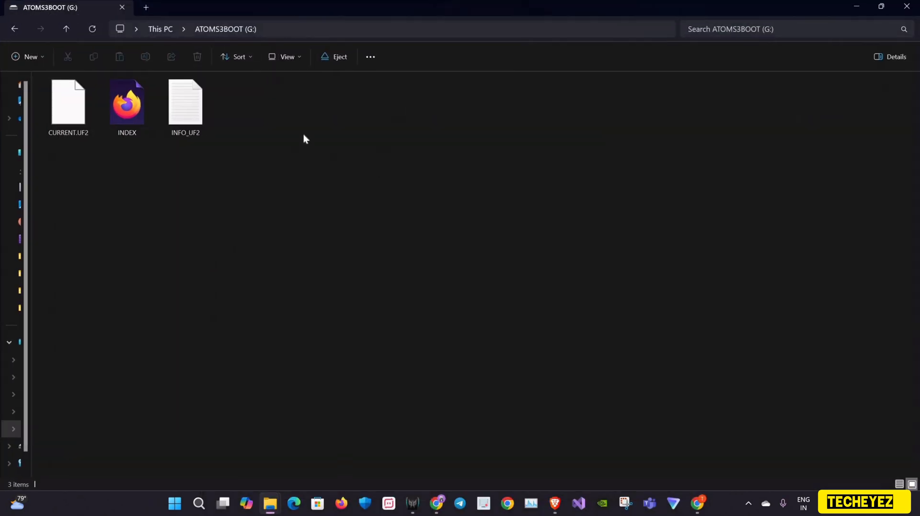
key(ctrl+a)
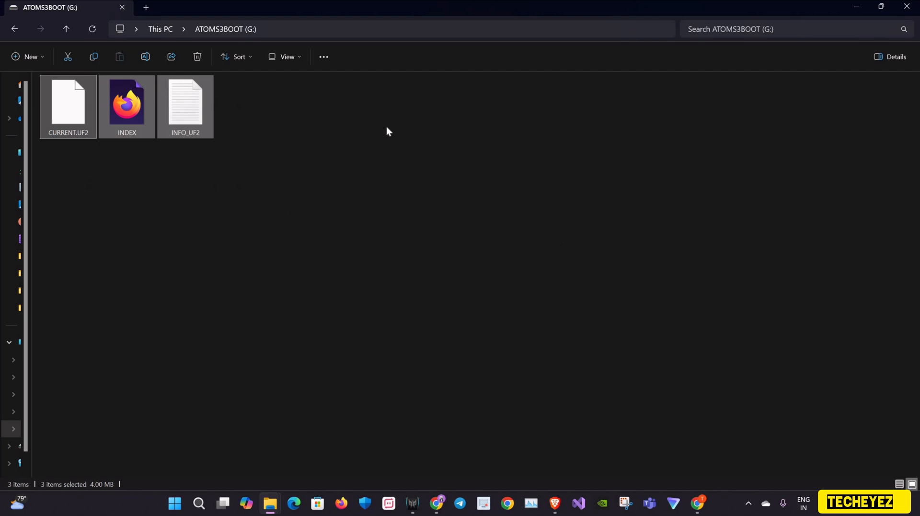
mouse_move(744, 450)
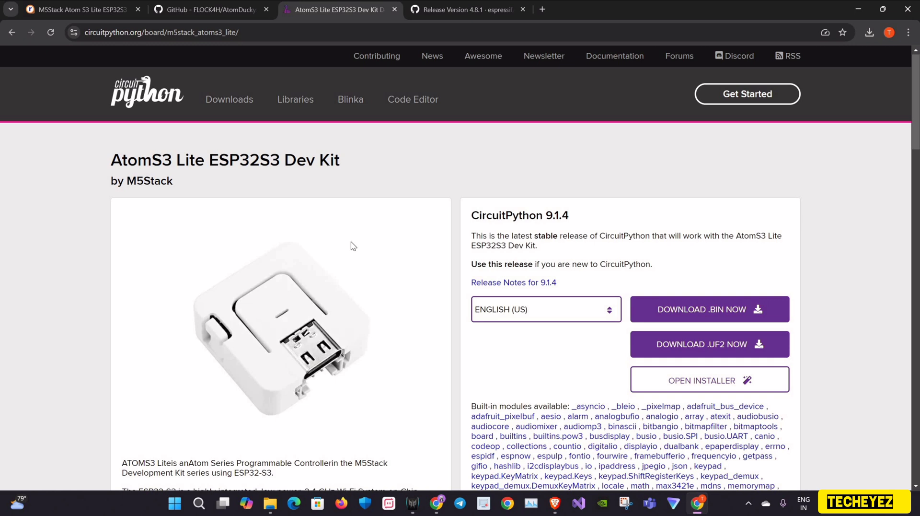
Save the CircuitPython 9.1.4 .UF2 firmware from circuitpython.org's AtomS3 Lite page
click(709, 344)
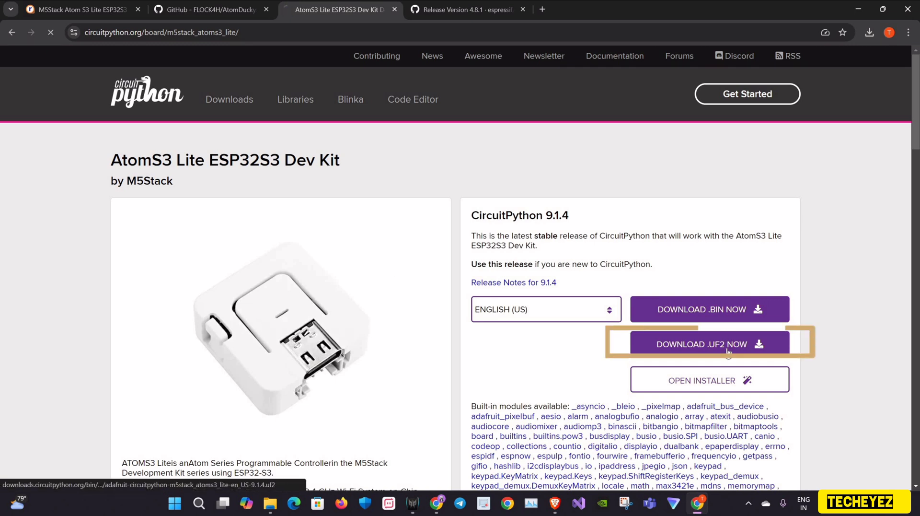
click(708, 344)
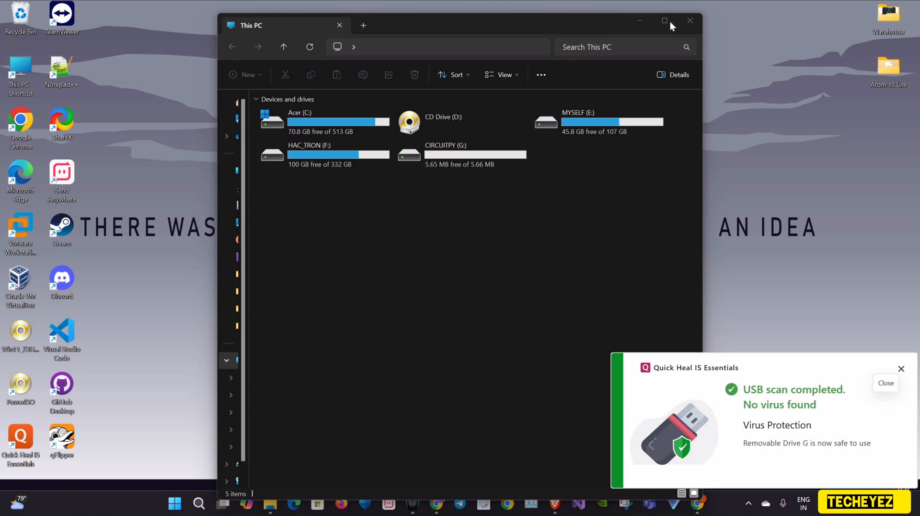
Extract AtomDucky-main.zip in Downloads and open the extracted AtomDucky-main folder
click(664, 21)
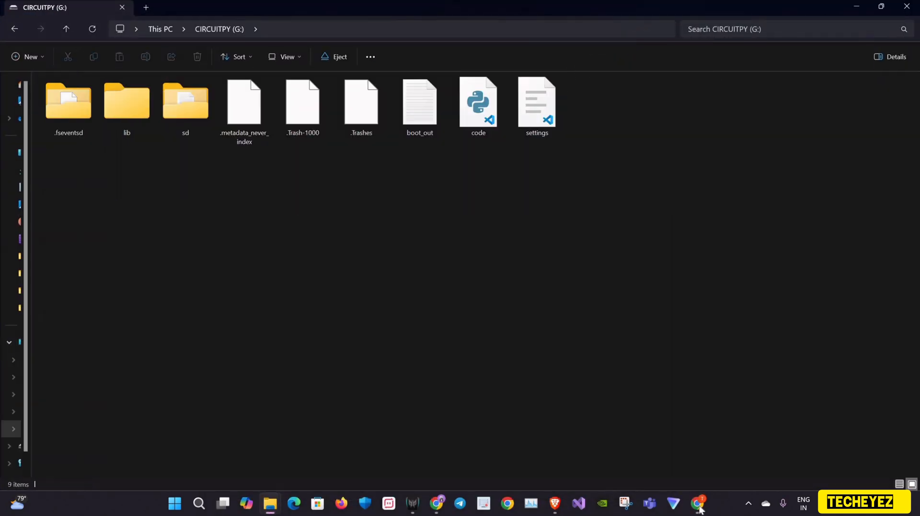
click(698, 503)
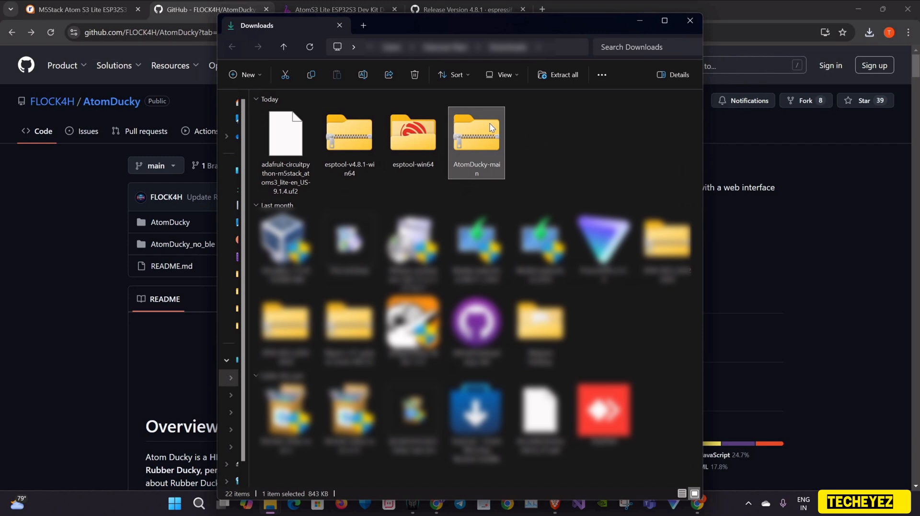
right_click(477, 139)
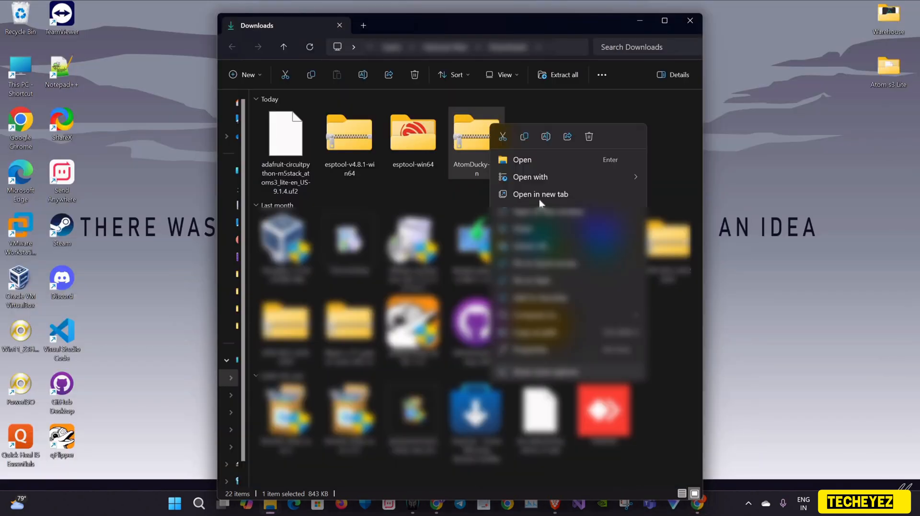
click(661, 154)
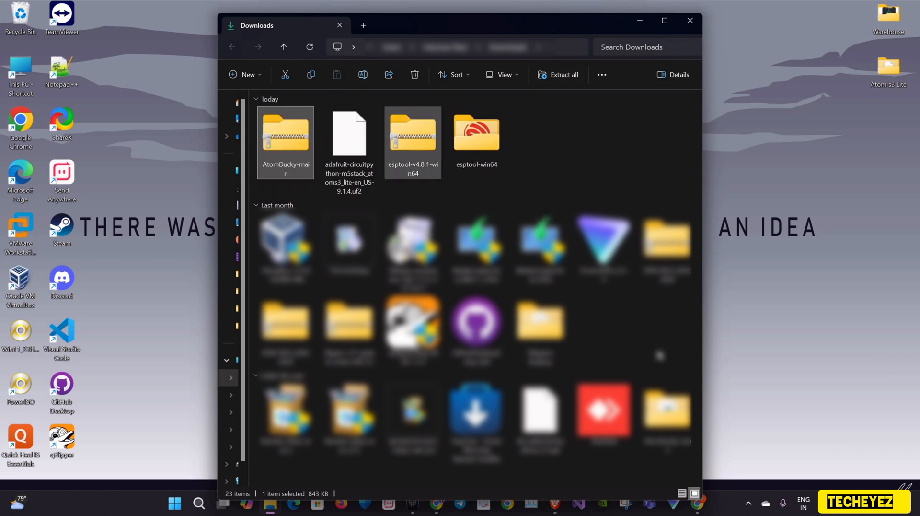
double_click(285, 135)
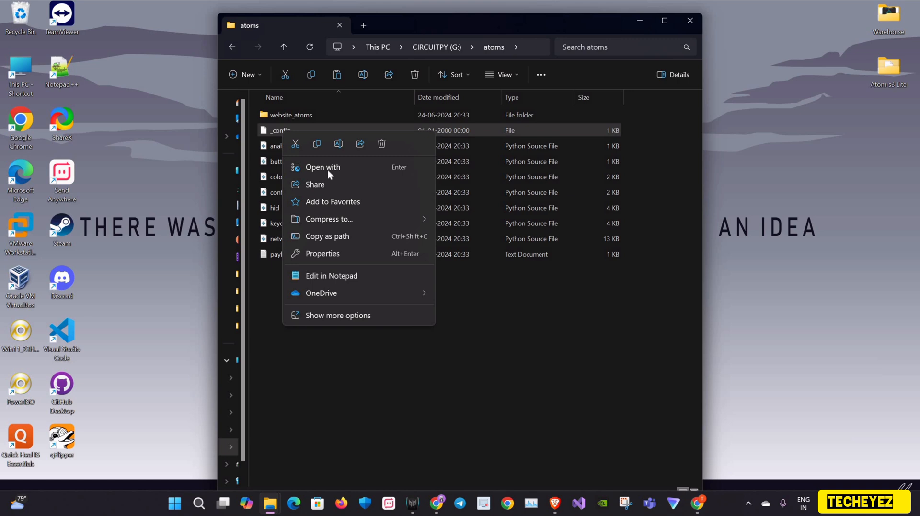
click(332, 276)
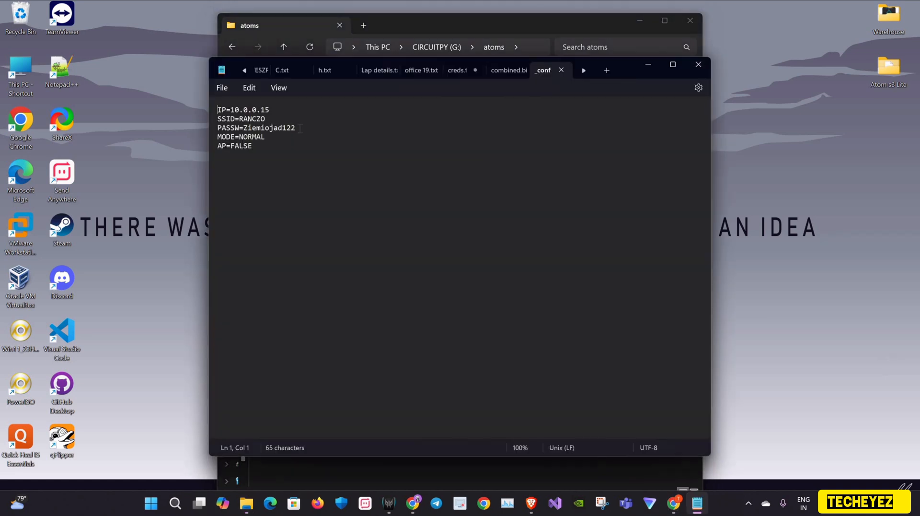
drag(218, 110, 269, 110)
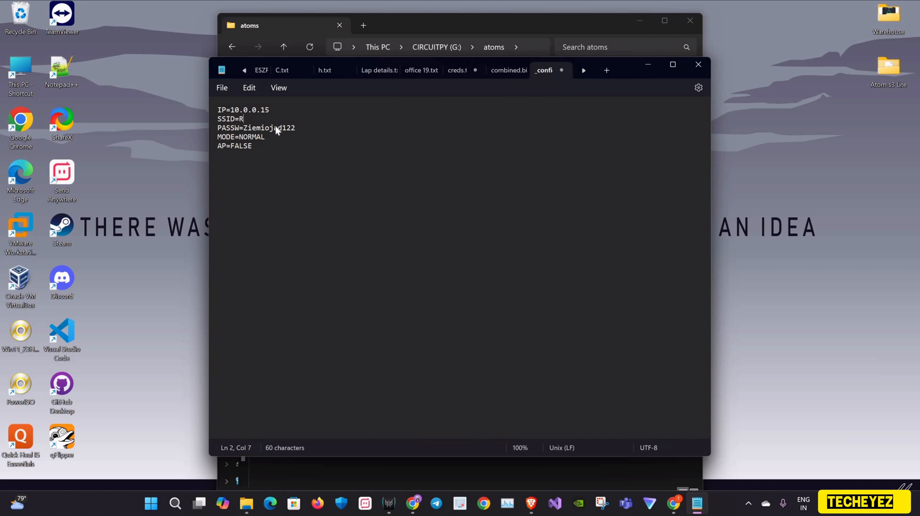
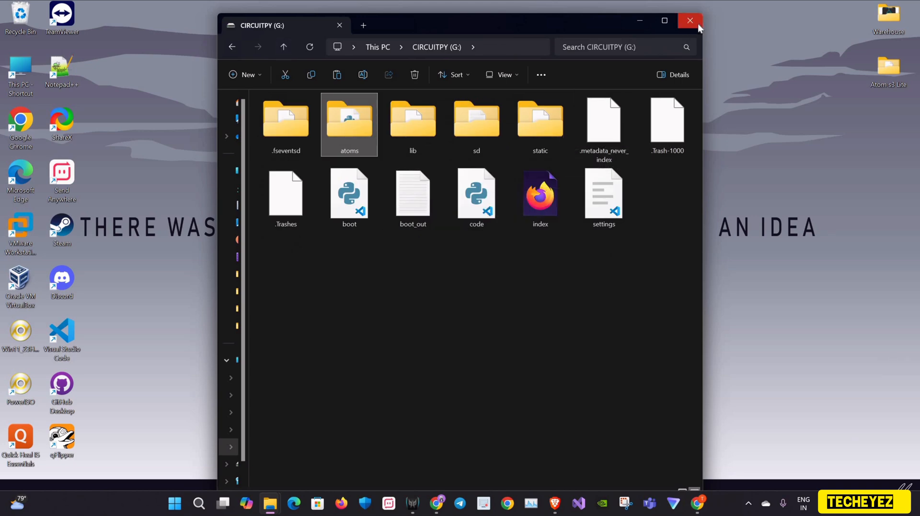
click(690, 20)
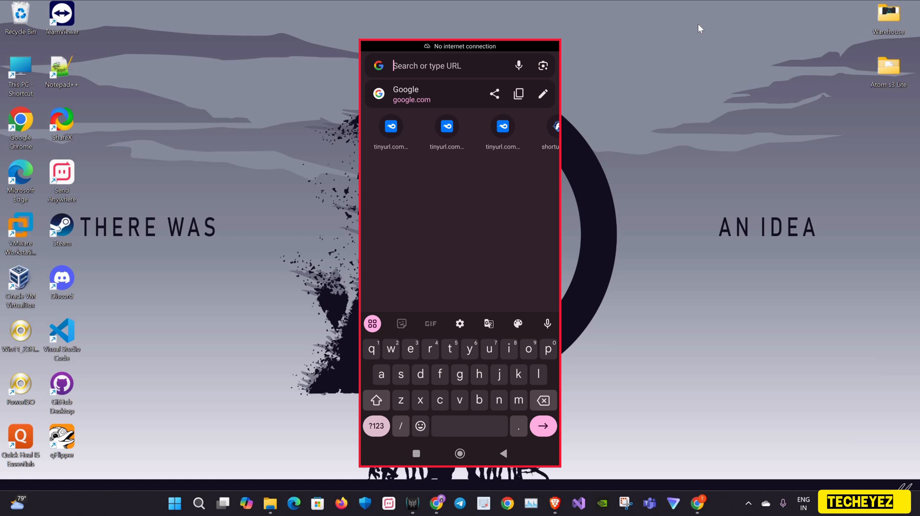
Enter the address 10.0.0.15/#settings in the phone's Chrome browser
text(10.0.0.15)
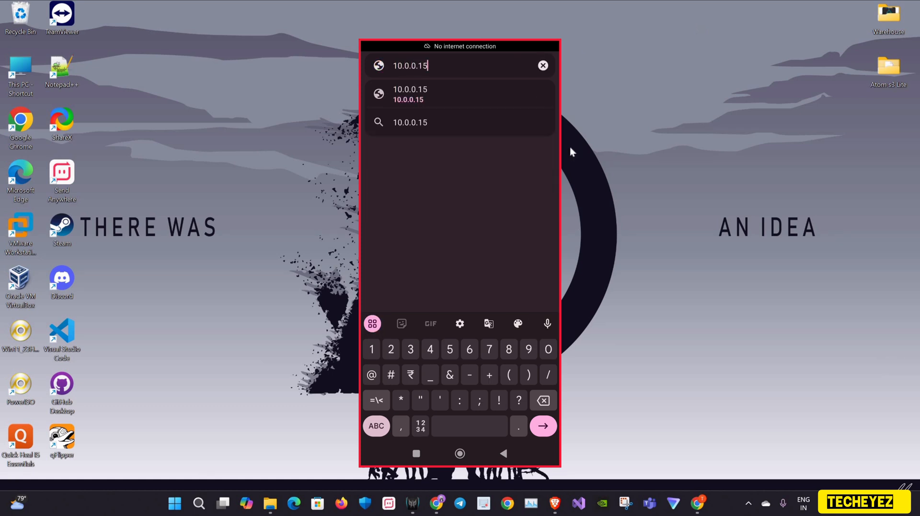
text(/#)
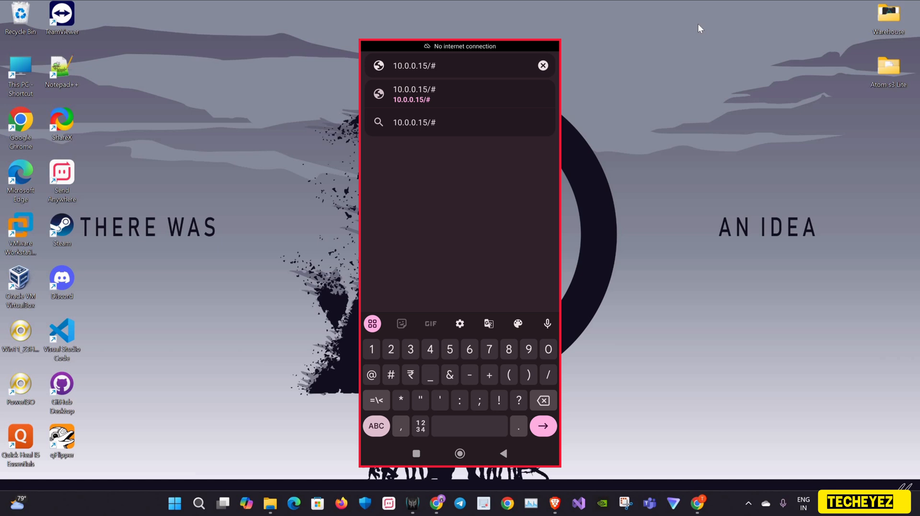
text(settings)
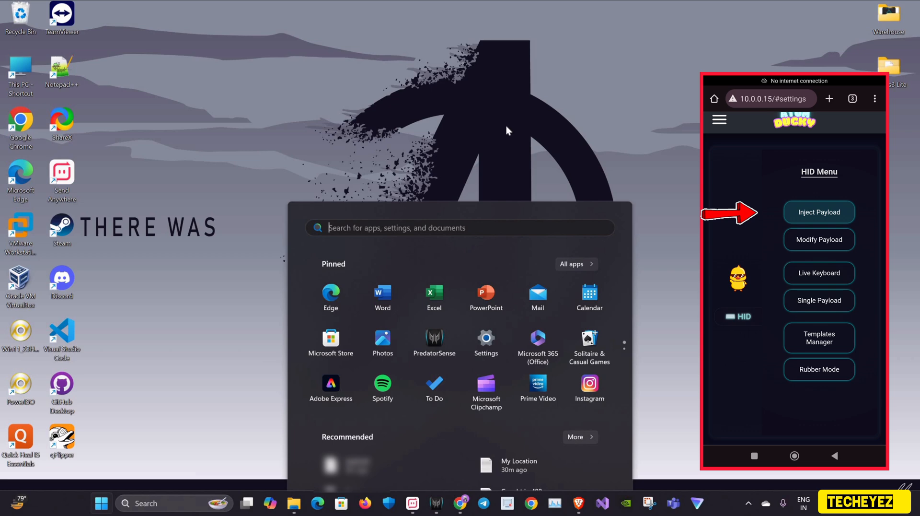
Inject keystrokes opening Edge at the Tech-Eyez YouTube videos page and typing TEHEYEZ
text(edge)
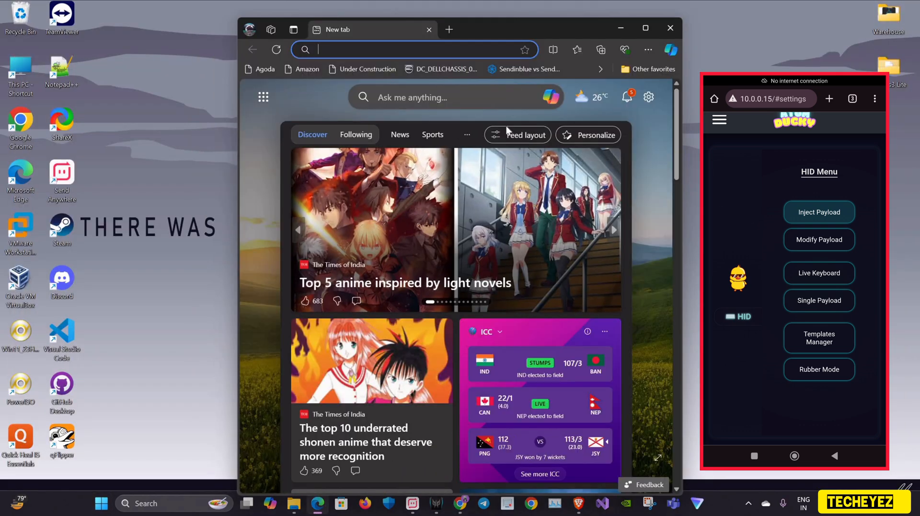
text(https://www.youtube.com/@TechEyez-sy2zp/videos)
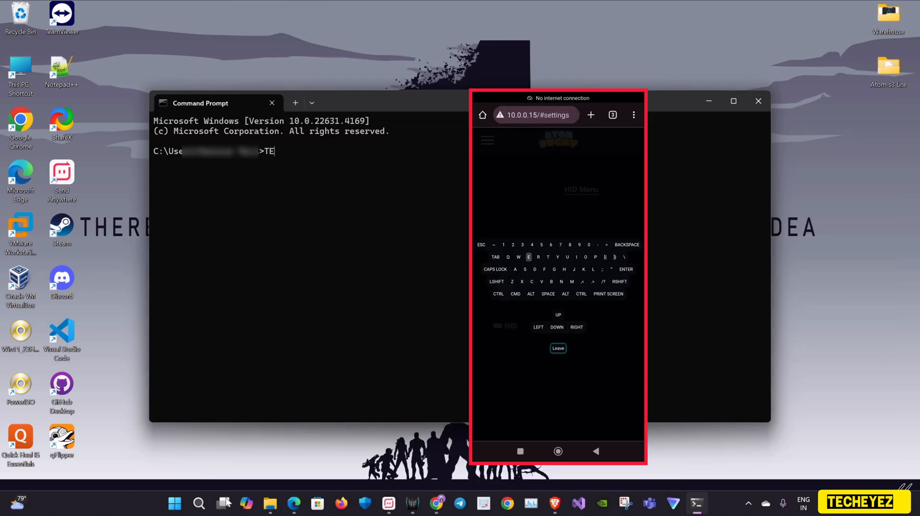
text(HEYEZ)
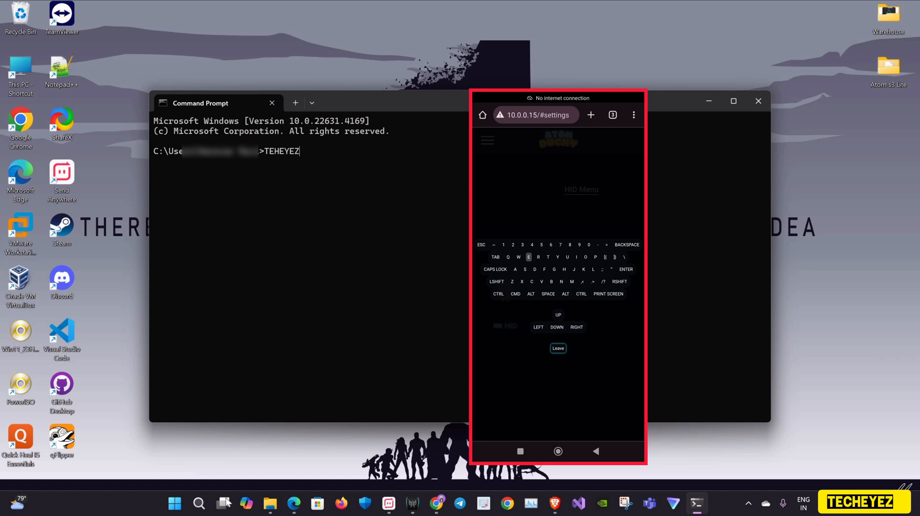
Activate Rubber Mode, then bring up Edge and scroll the Tech-Eyez videos page
click(512, 281)
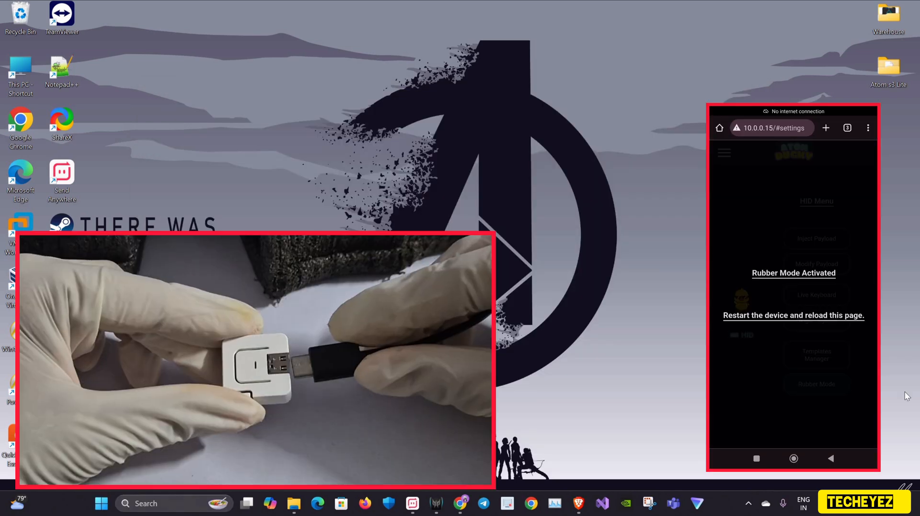
click(101, 503)
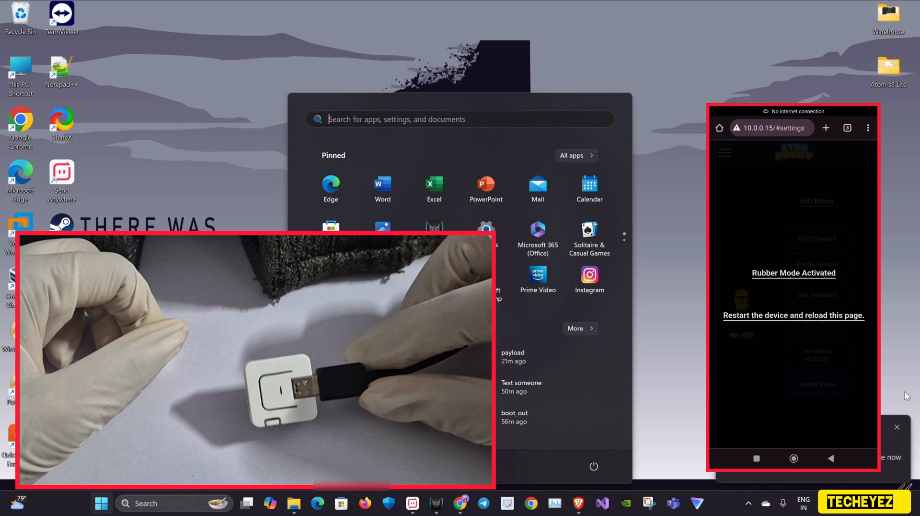
text(edge)
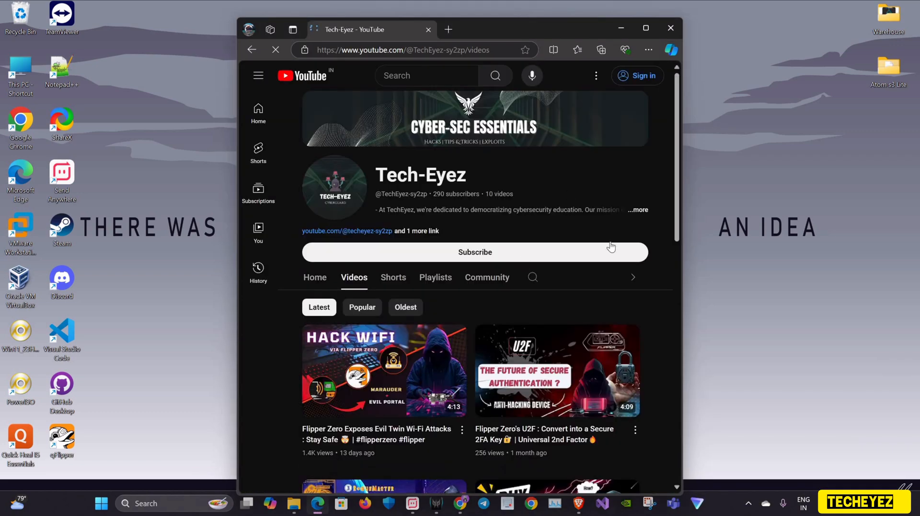
scroll(down, 3)
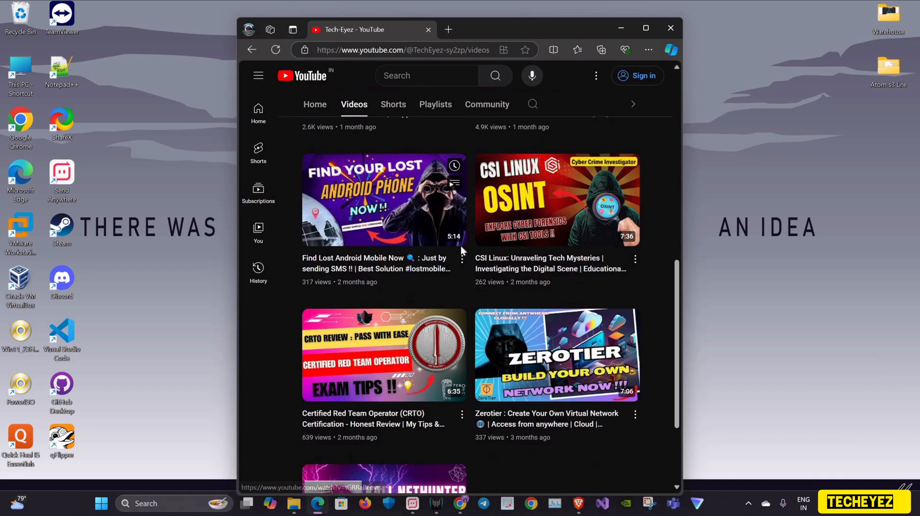